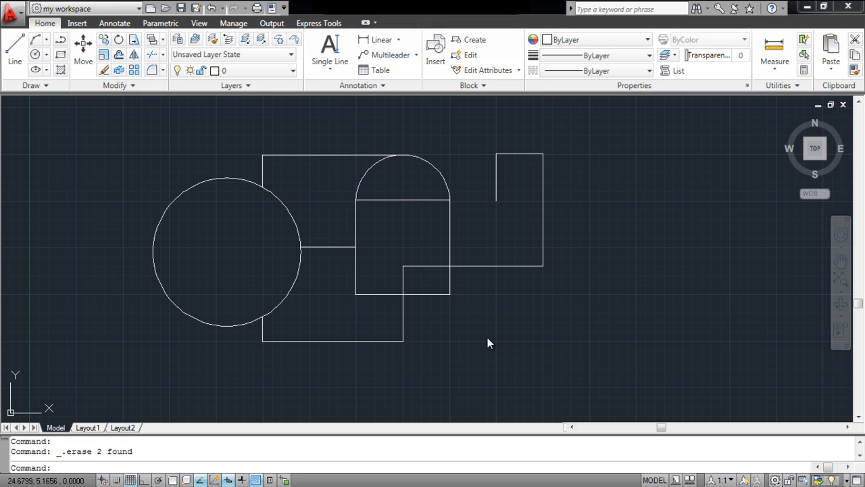
mouse_move(492, 325)
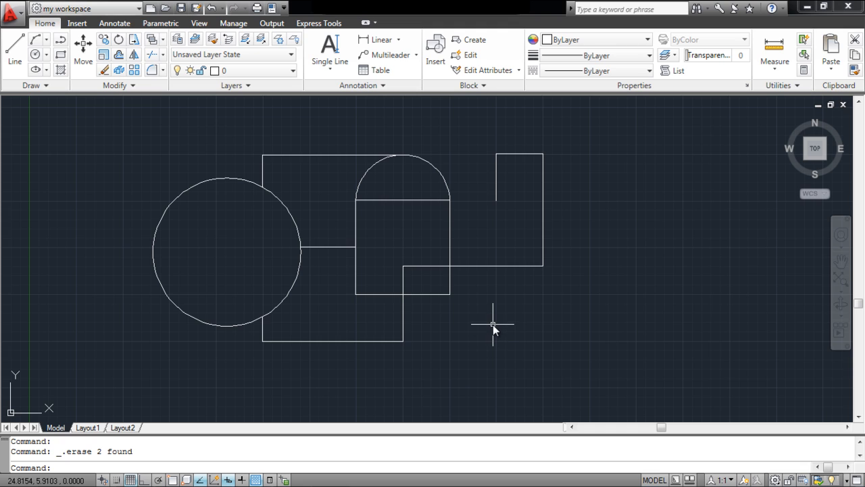
mouse_move(471, 216)
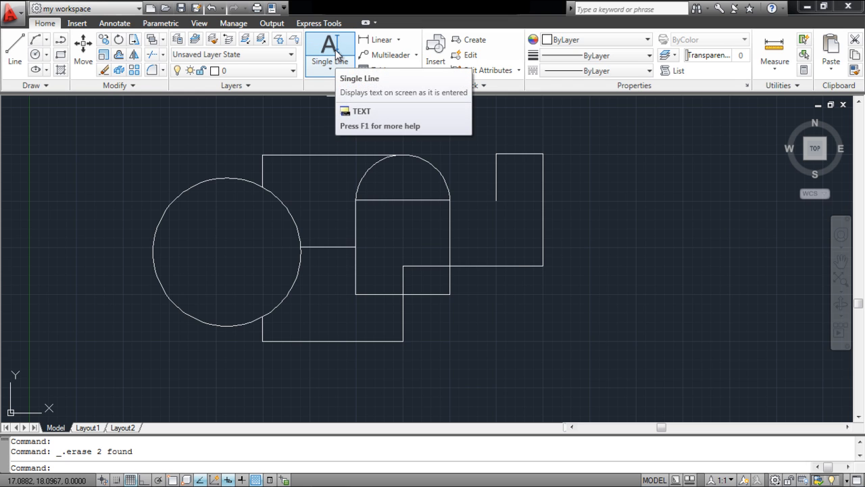
- Start a single-line 6' label beside the upper-right room, accepting the default height
click(330, 51)
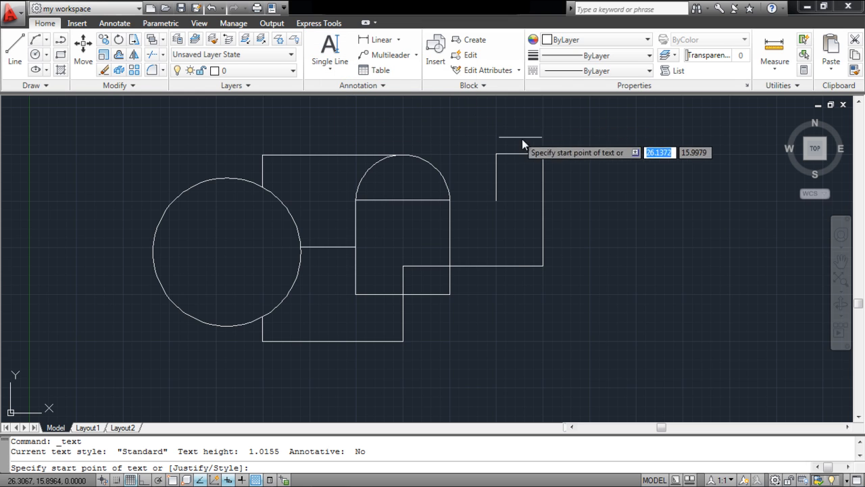
mouse_move(567, 169)
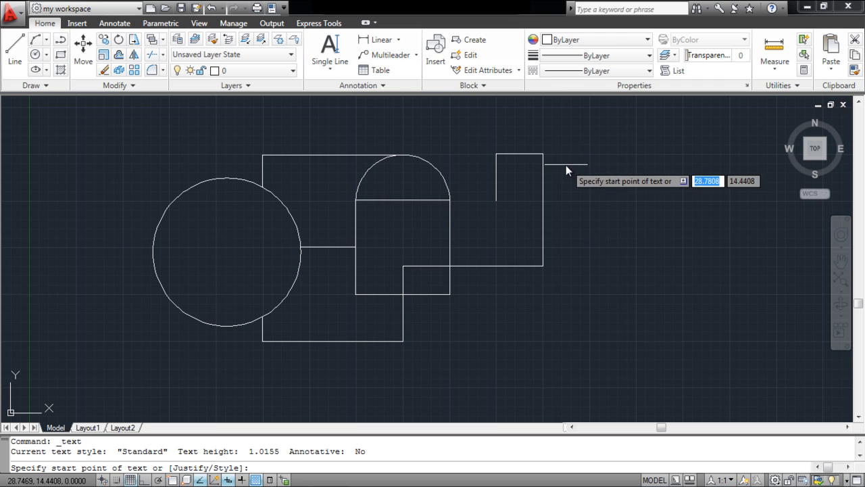
click(546, 167)
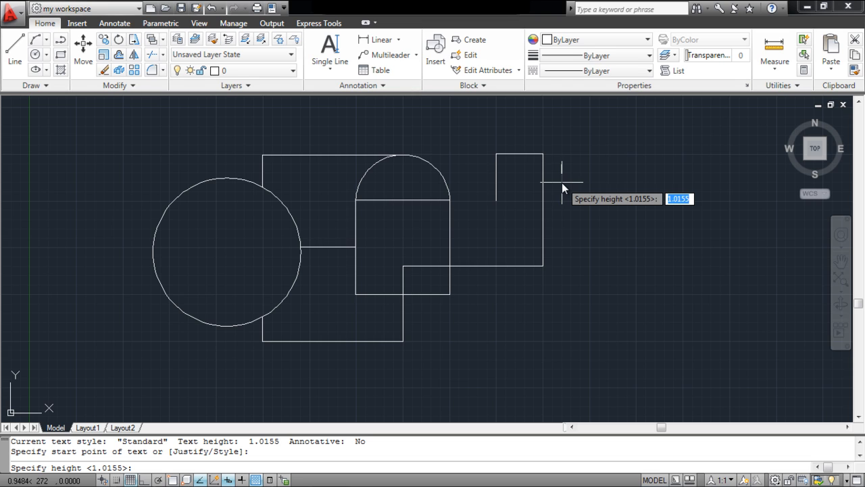
key(enter)
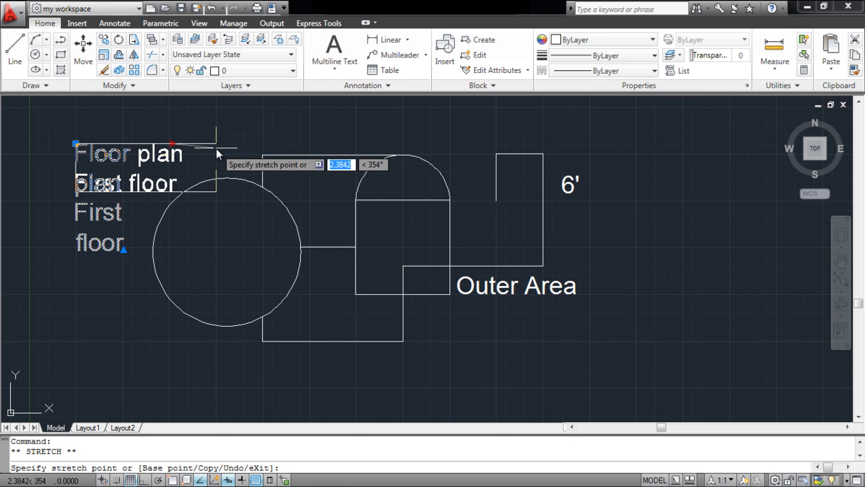
- Stretch the 'Floor plan First floor' heading wider so it wraps onto two lines
click(223, 144)
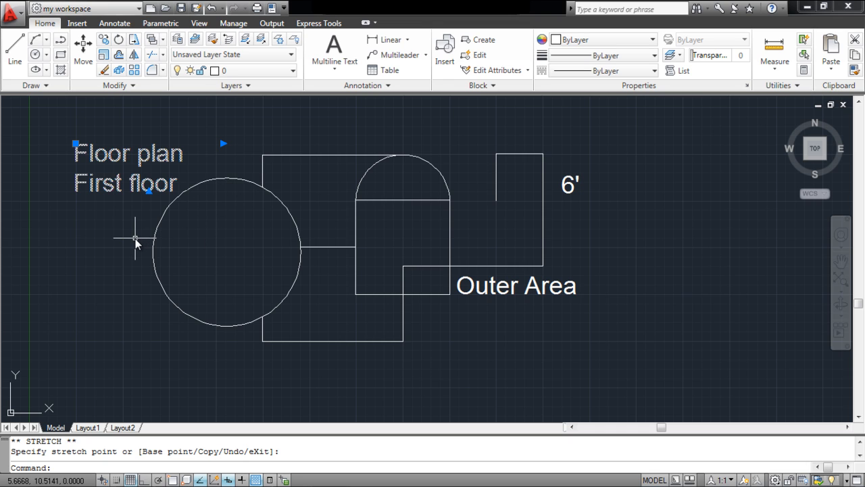
mouse_move(132, 237)
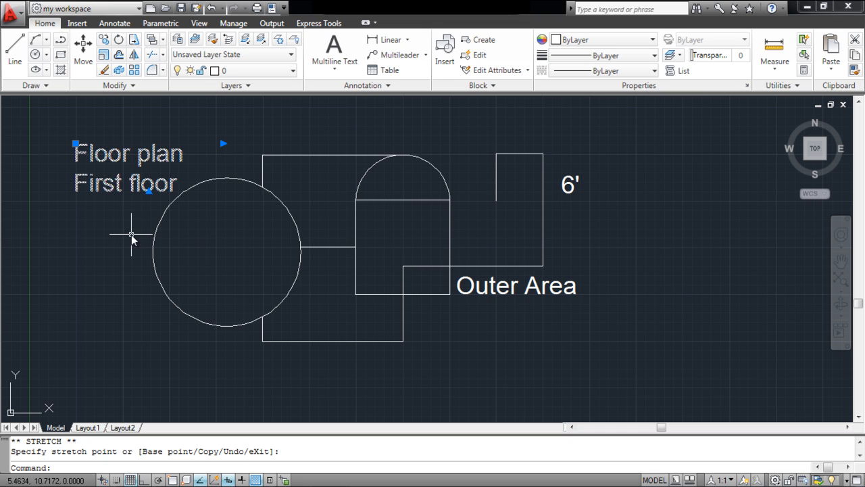
- Draw a text box at the lower left and enter 'architectural drawing'
drag(76, 339, 235, 379)
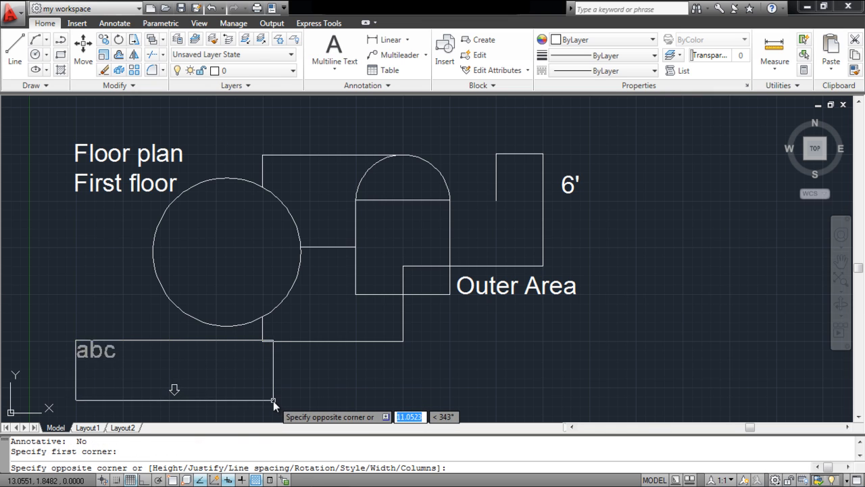
text(architectural drawing)
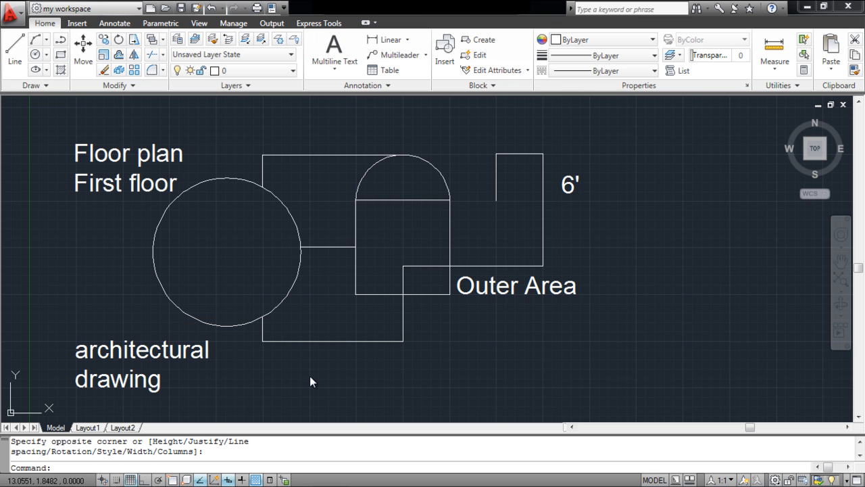
mouse_move(313, 381)
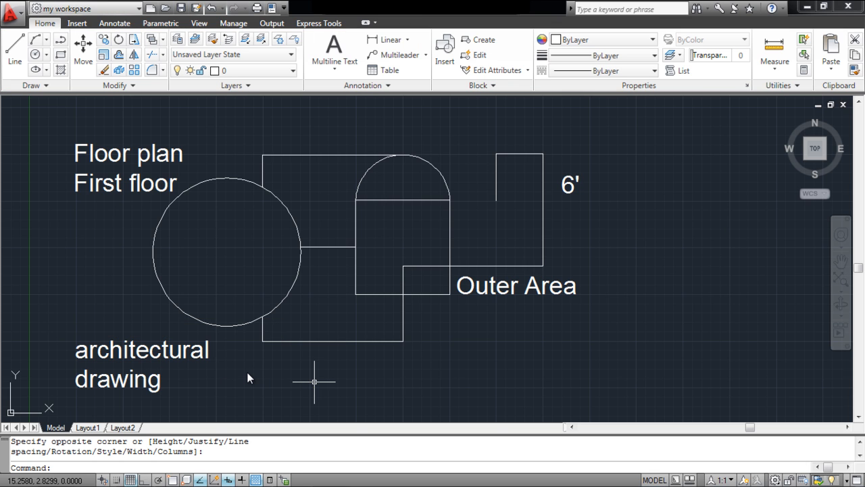